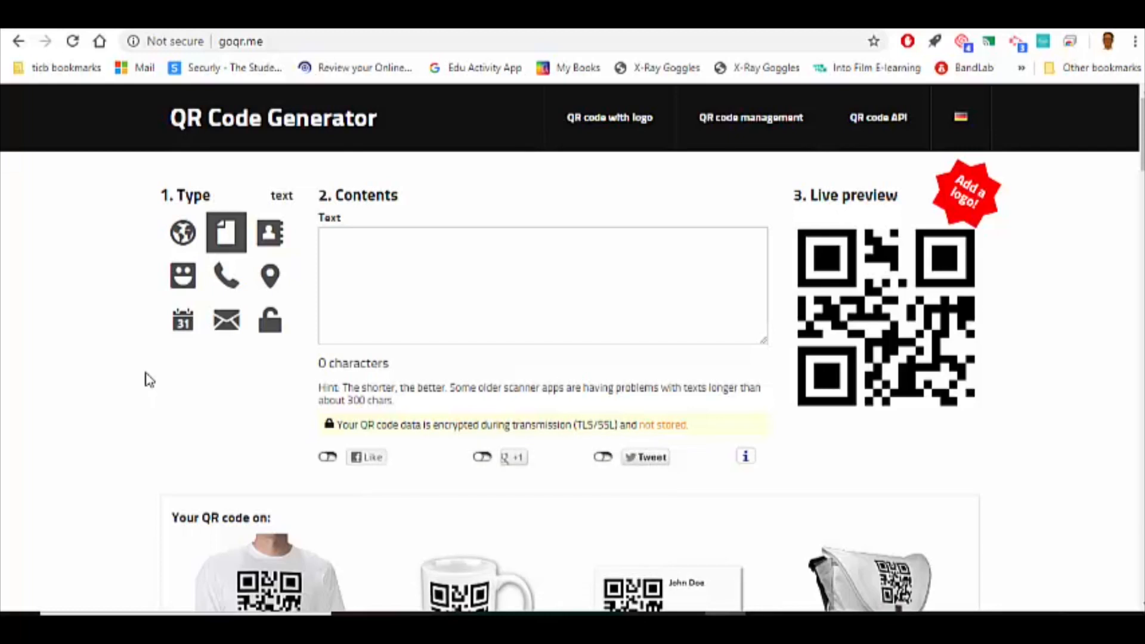
mouse_move(162, 438)
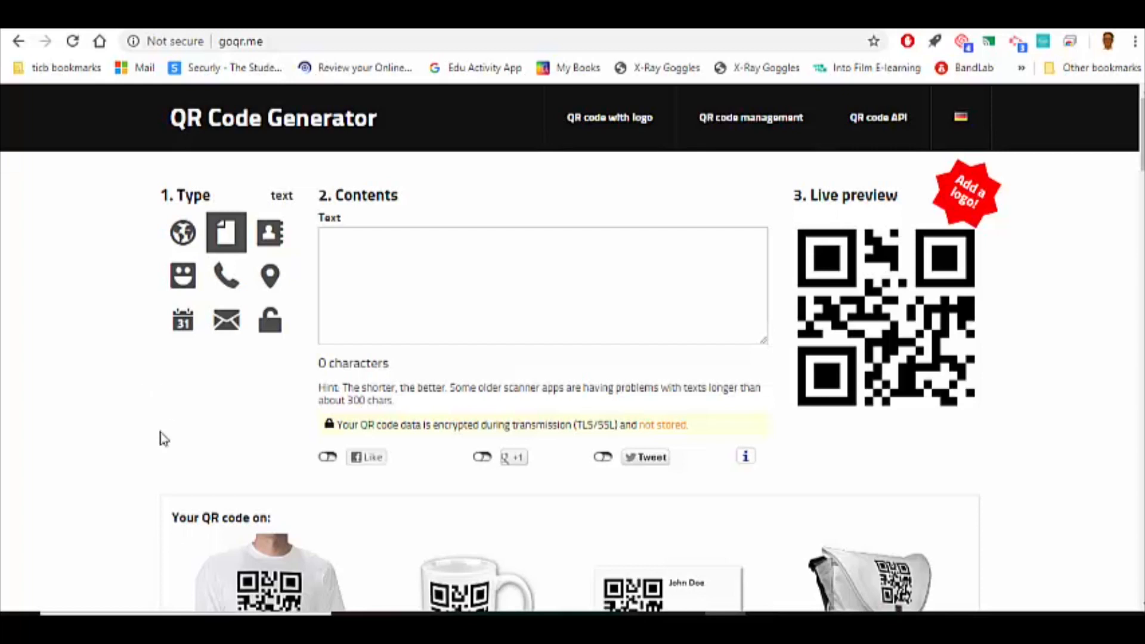
Generate the QR code for the talking picture box clue and copy its image.
click(183, 233)
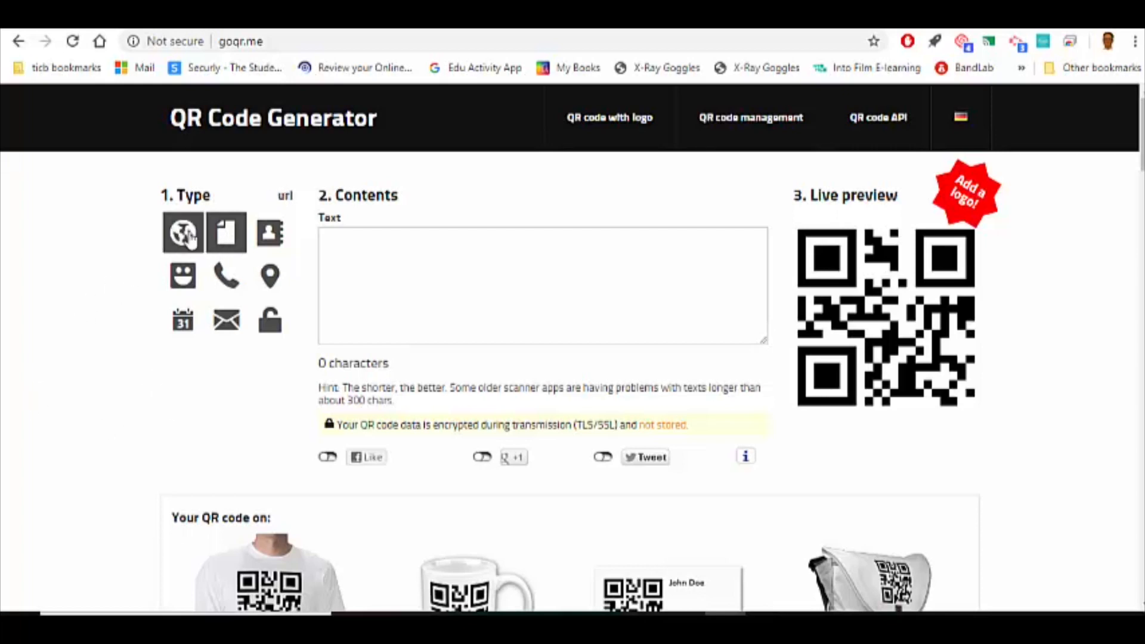
click(226, 232)
text(Go to the talking picture box. Under the thing we like to watch.)
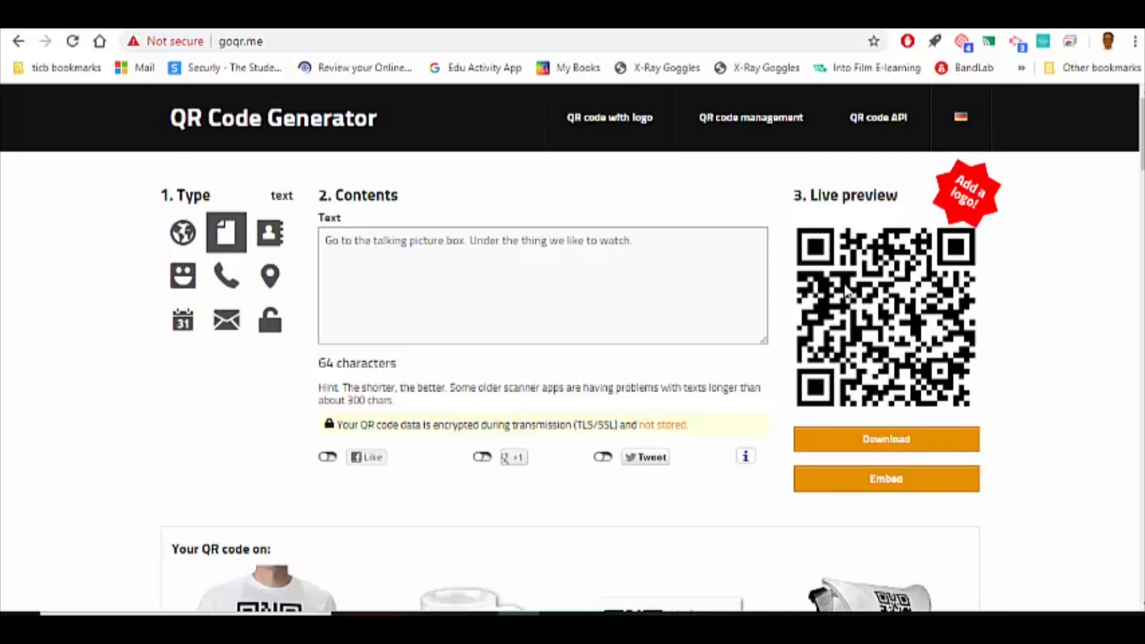
right_click(883, 314)
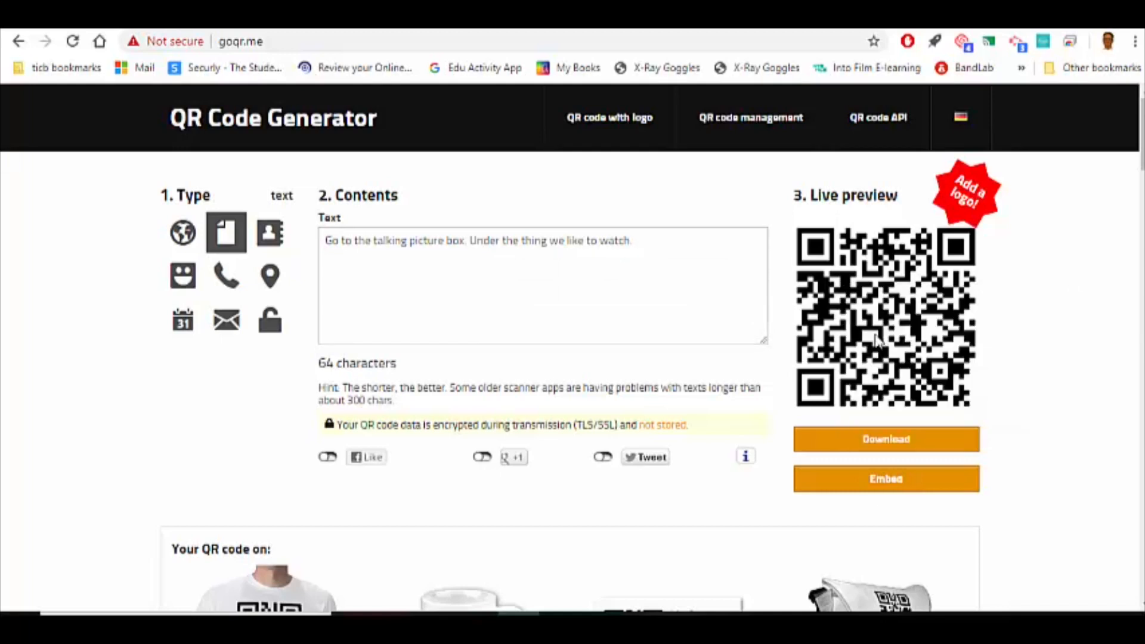
mouse_move(873, 338)
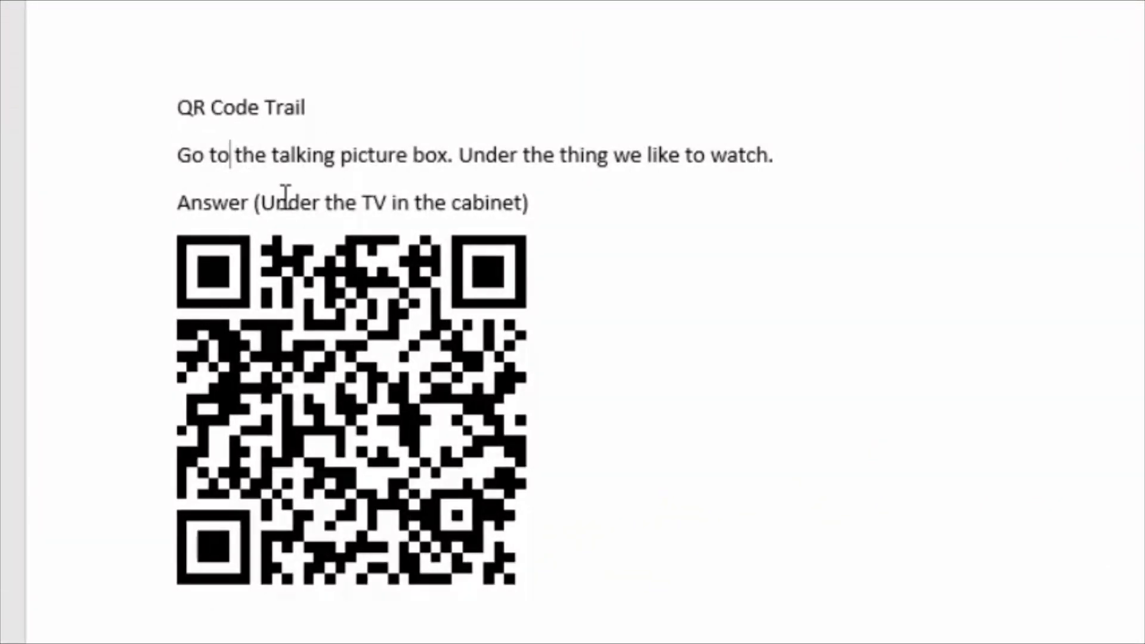
mouse_move(460, 310)
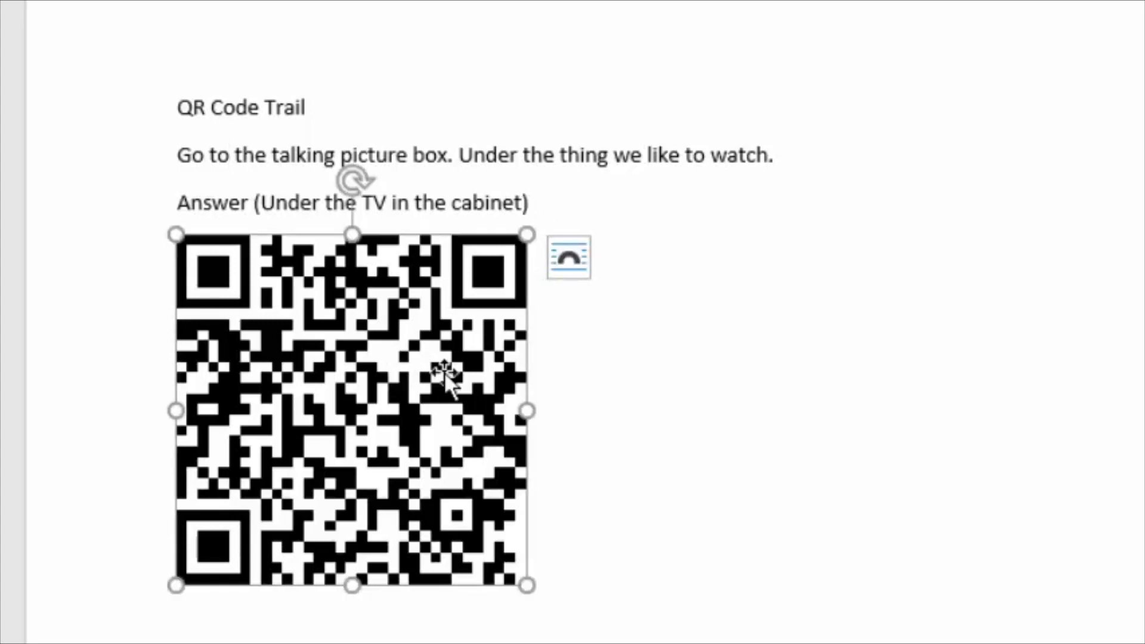
Scroll down to the pasted QR code beneath the clue and Answer line.
scroll(down, 3)
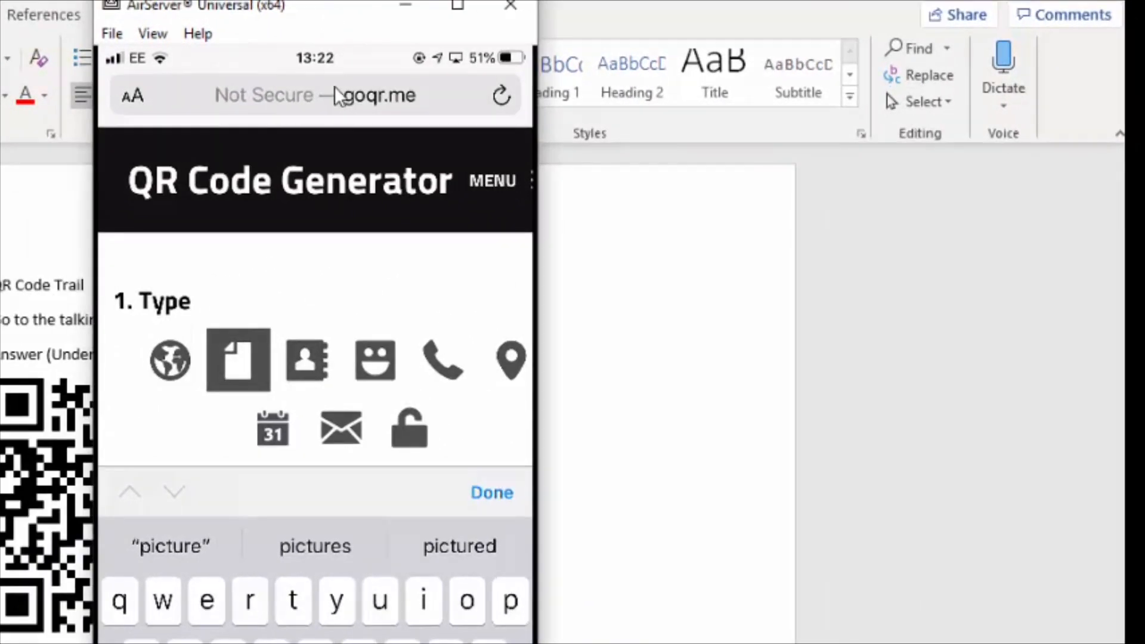
mouse_move(362, 116)
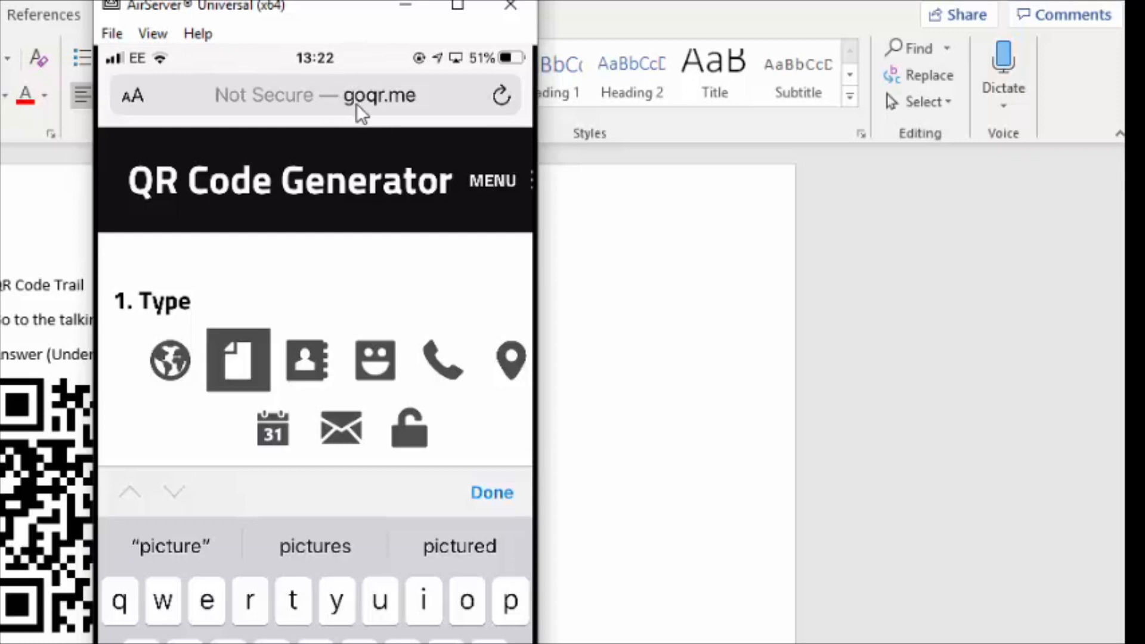
mouse_move(396, 41)
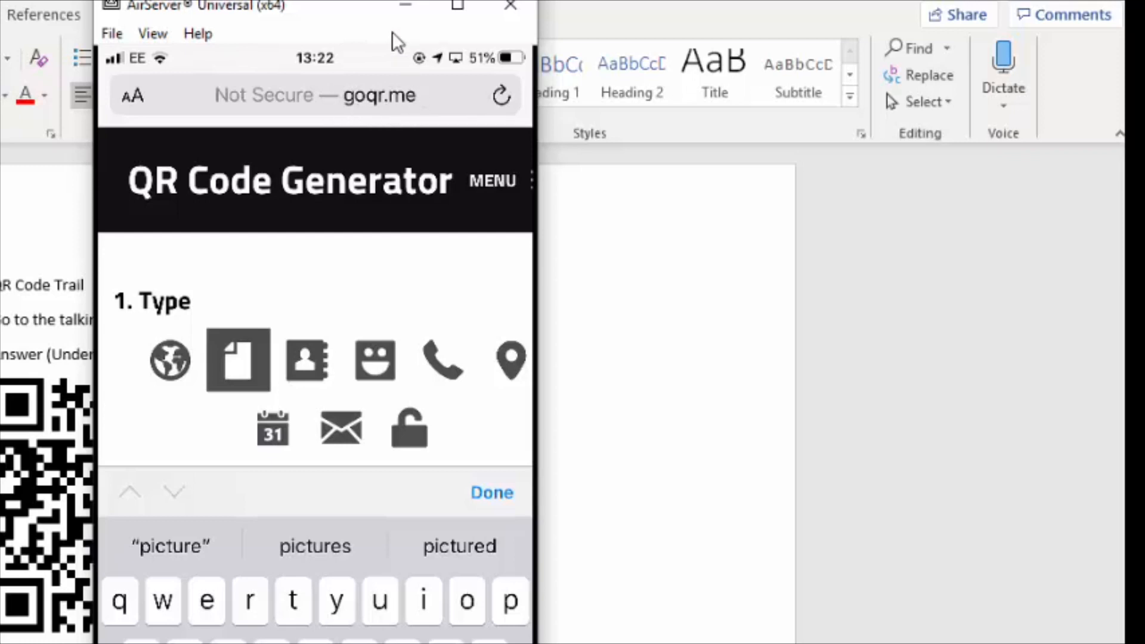
Enter the clue on the phone's goqr.me page and reveal its Live preview code.
click(442, 357)
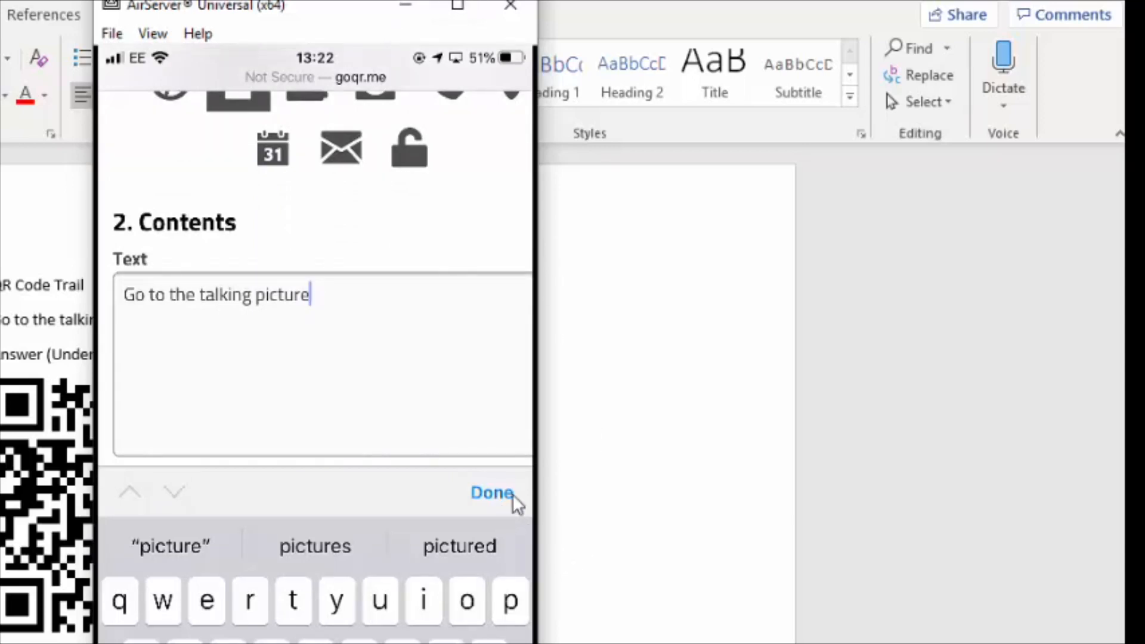
click(490, 493)
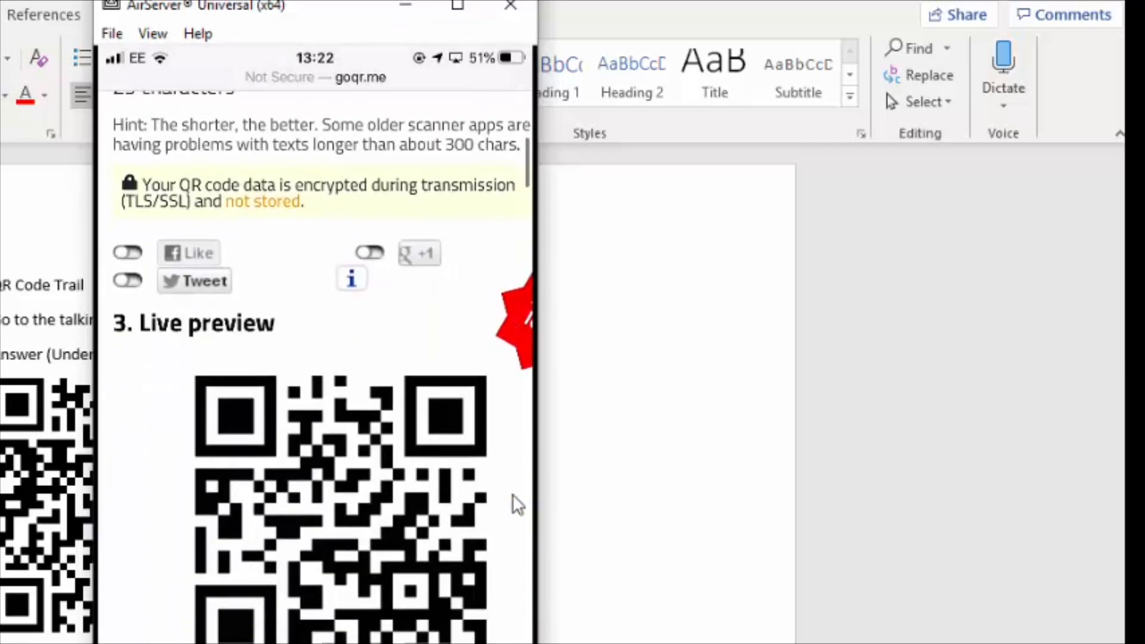
scroll(down, 3)
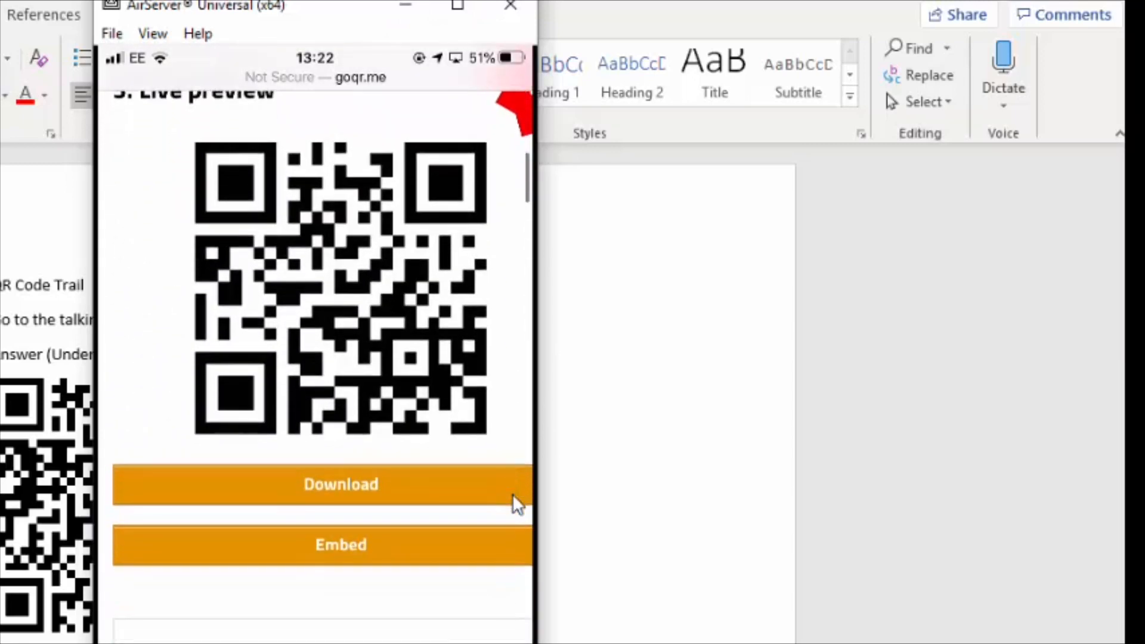